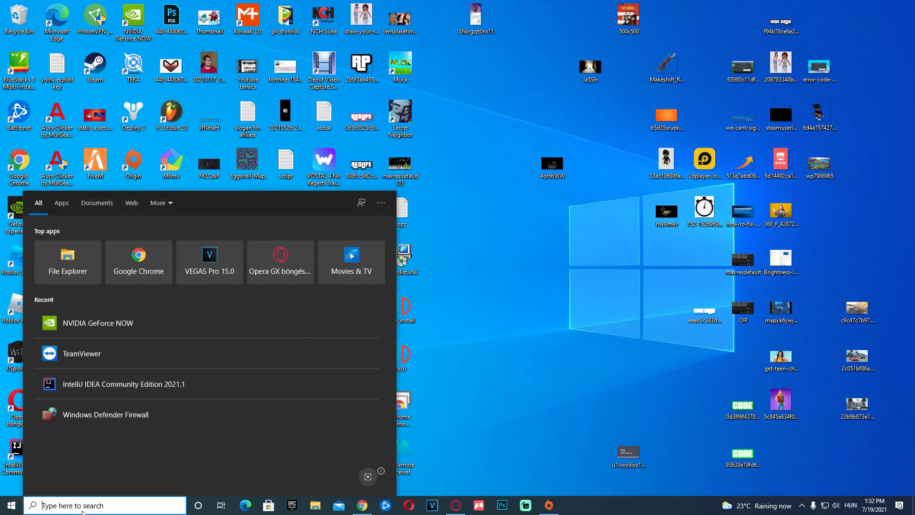
Step: Search for cmd and launch Command Prompt as administrator
{"action": "type", "text": "cmd"}
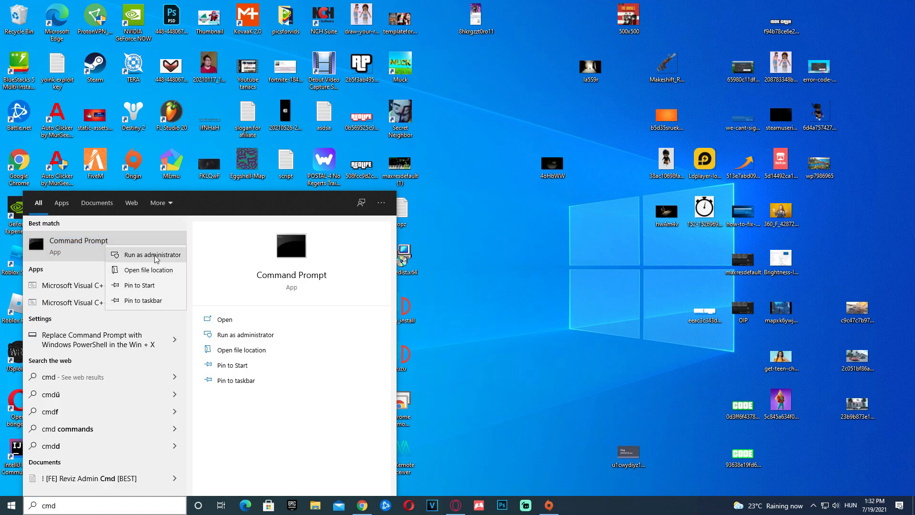
{"action": "left_click", "coordinate": [153, 255]}
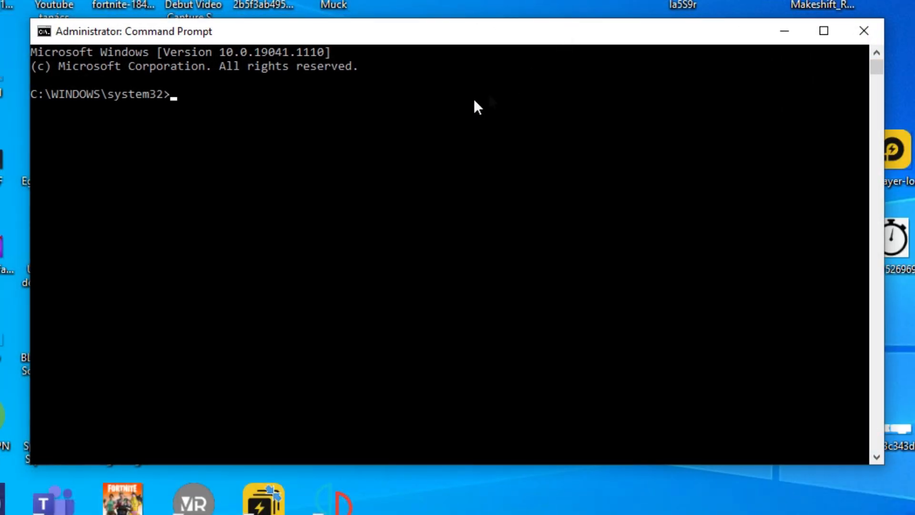
{"action": "mouse_move", "coordinate": [455, 111]}
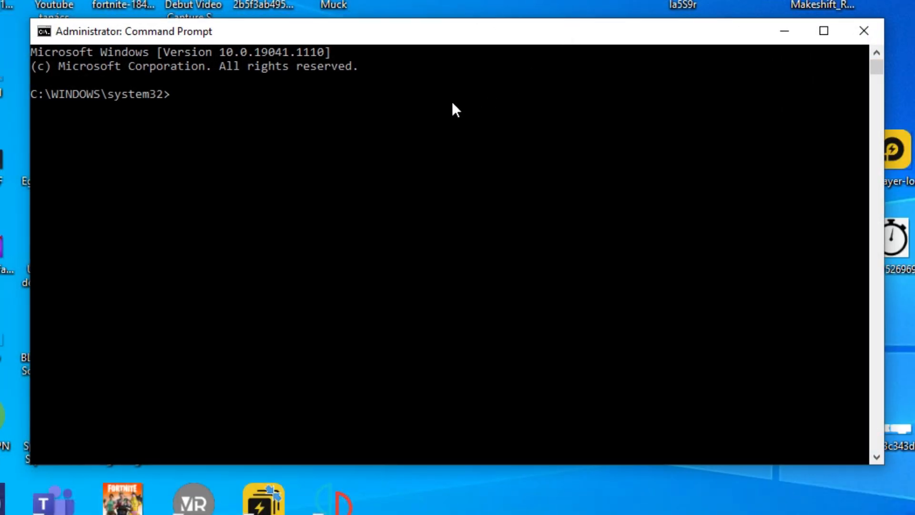
Step: Run ipconfig /flushdns and netsh winsock reset, then close Command Prompt
{"action": "type", "text": "ipc"}
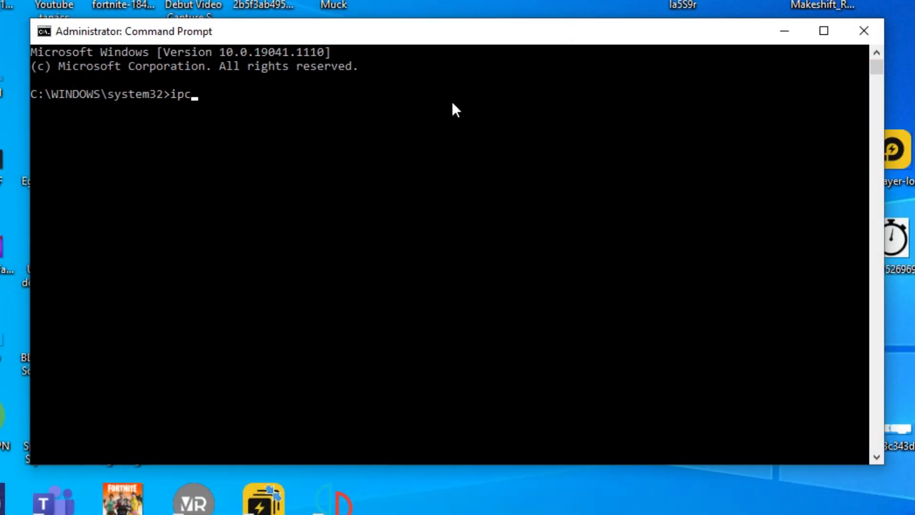
{"action": "type", "text": "onfig /flushdns"}
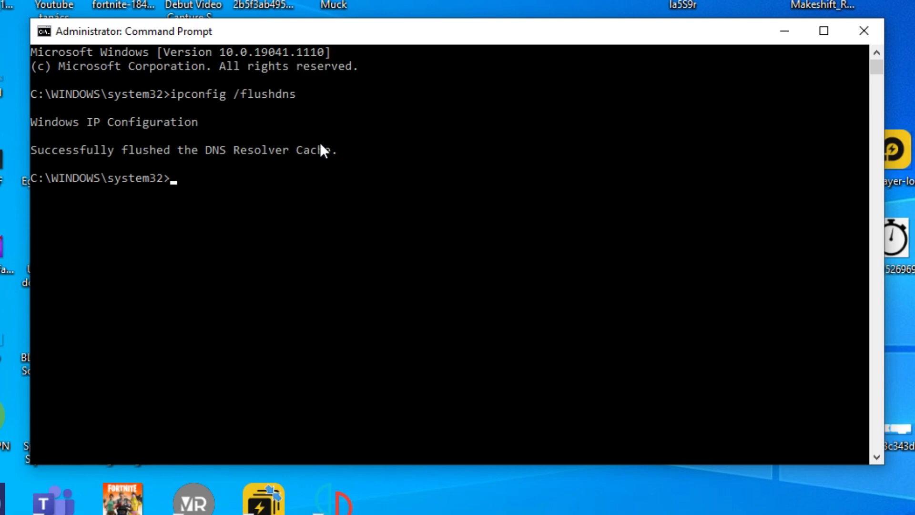
{"action": "mouse_move", "coordinate": [341, 145]}
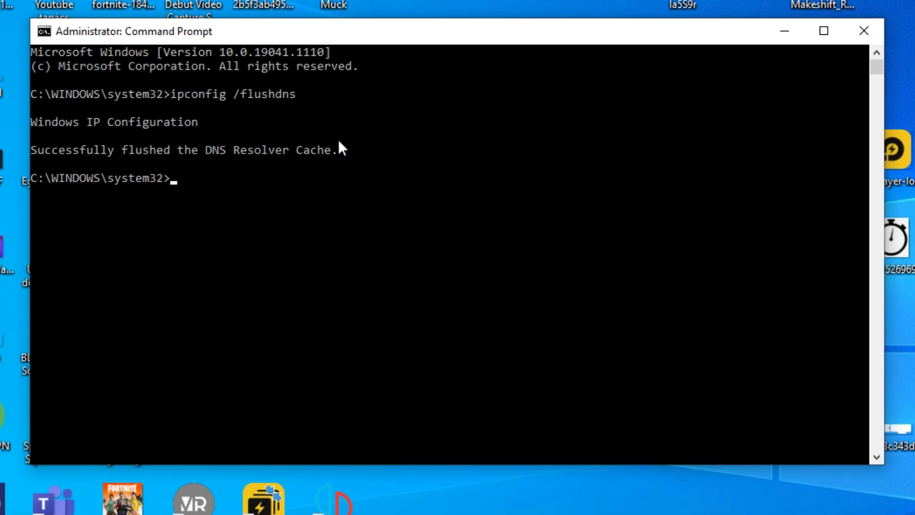
{"action": "type", "text": "netsh wi"}
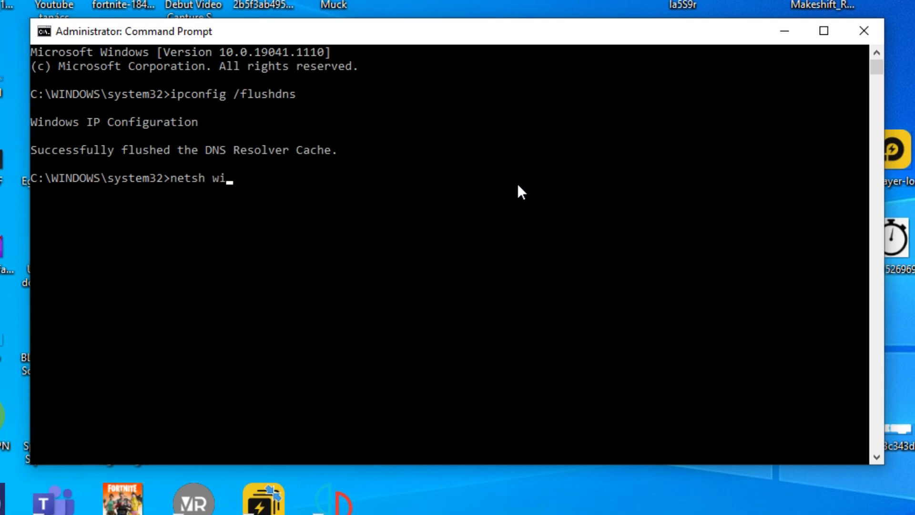
{"action": "type", "text": "nsock reset"}
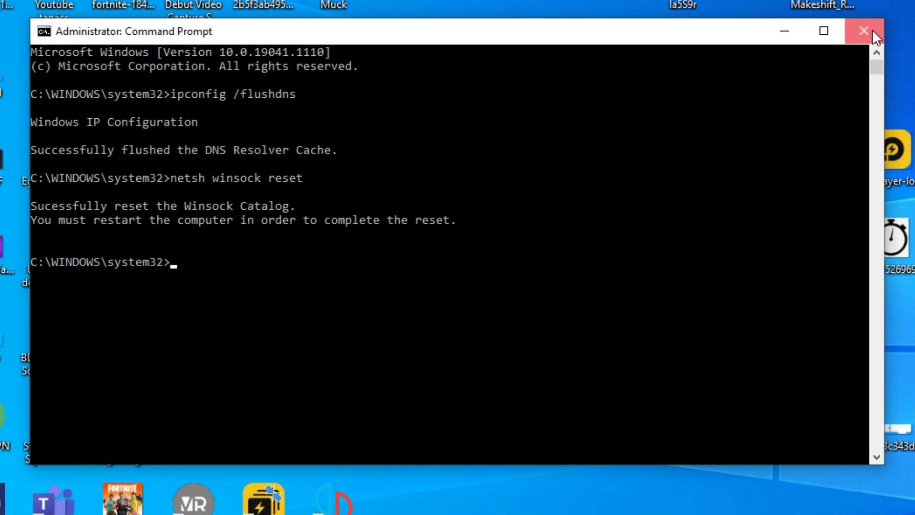
{"action": "left_click", "coordinate": [864, 31]}
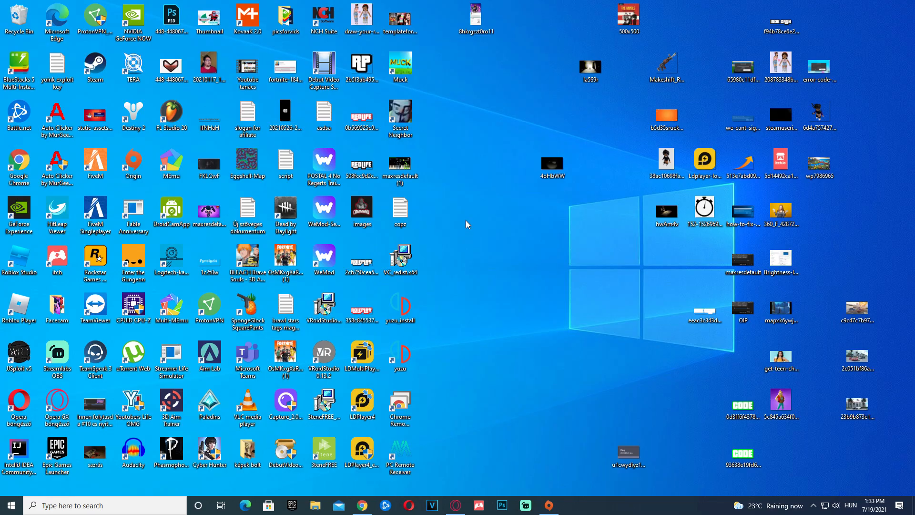
Step: Go from the Start menu into Settings' Network & Internet status page
{"action": "left_click", "coordinate": [9, 505]}
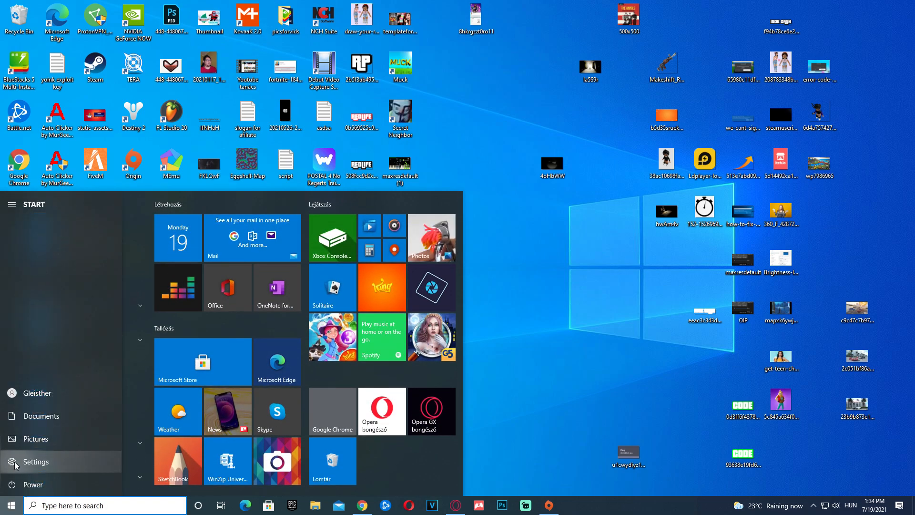
{"action": "left_click", "coordinate": [36, 462]}
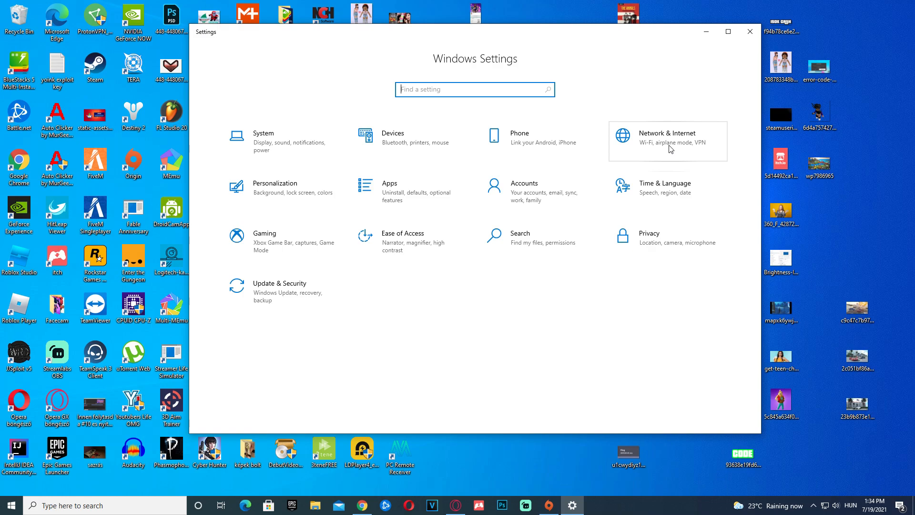
{"action": "left_click", "coordinate": [668, 140]}
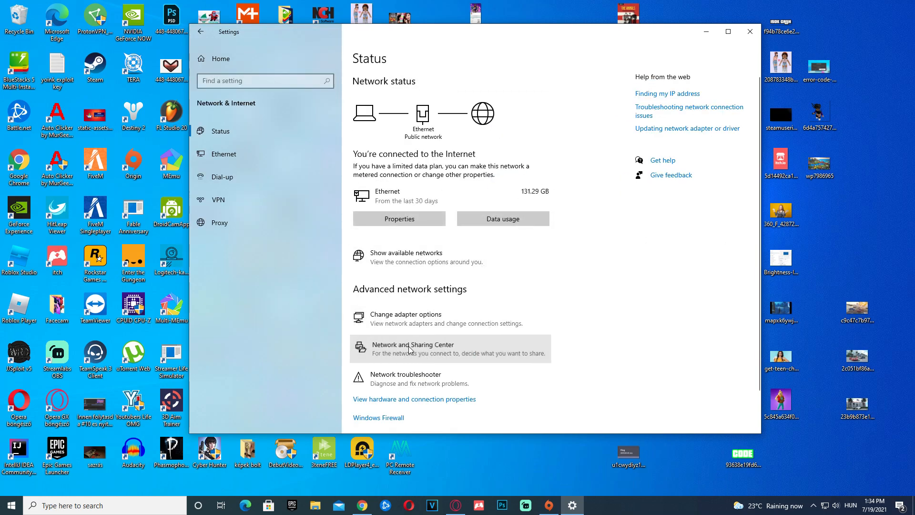
Step: Open adapter settings via Network and Sharing Center and right-click the Ethernet adapter
{"action": "left_click", "coordinate": [412, 349]}
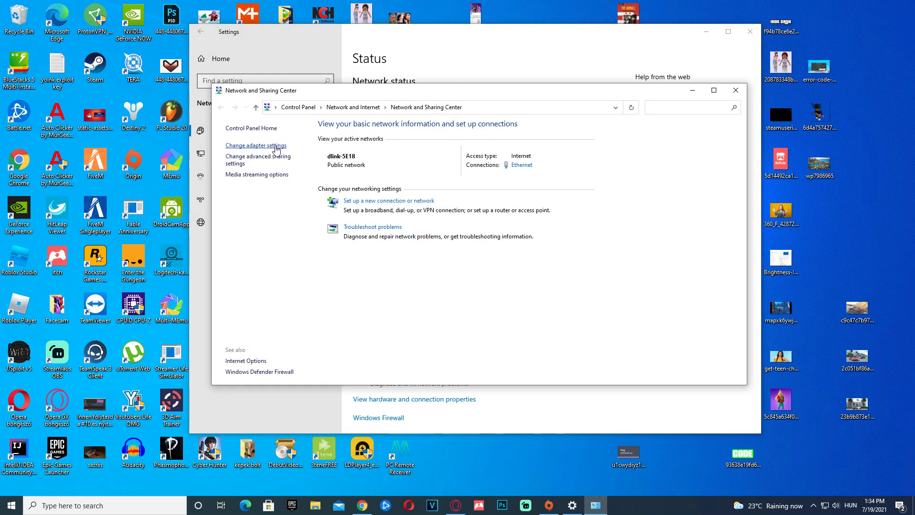
{"action": "left_click", "coordinate": [255, 145]}
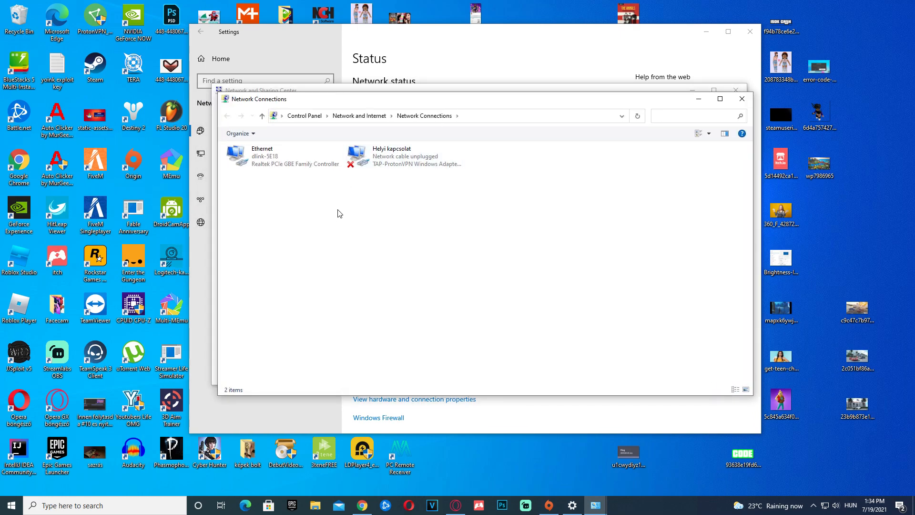
{"action": "left_click", "coordinate": [403, 156]}
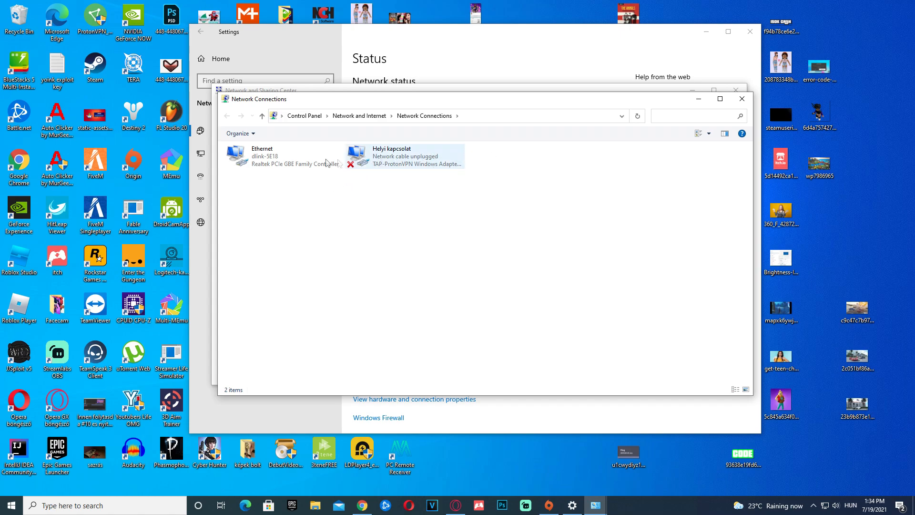
{"action": "mouse_move", "coordinate": [285, 164]}
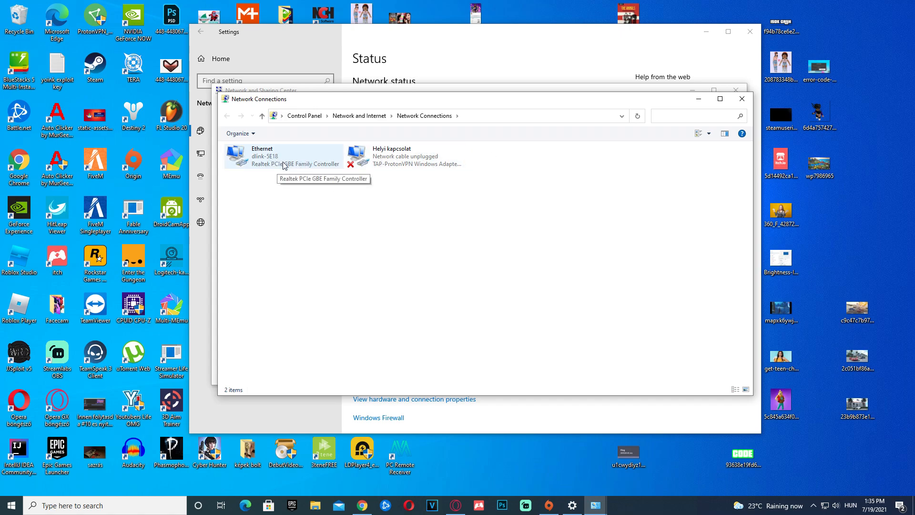
{"action": "right_click", "coordinate": [283, 155]}
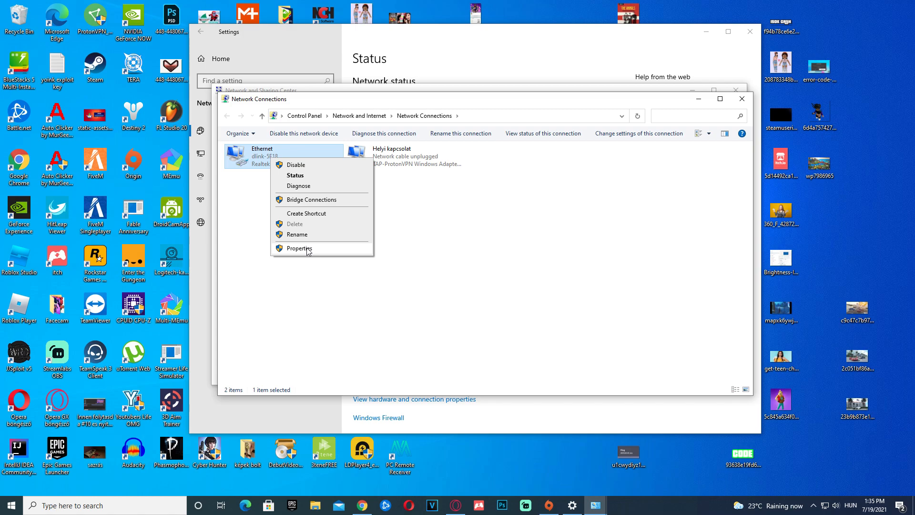
Step: Open Ethernet Properties and the Internet Protocol Version 4 (TCP/IPv4) properties
{"action": "left_click", "coordinate": [299, 248]}
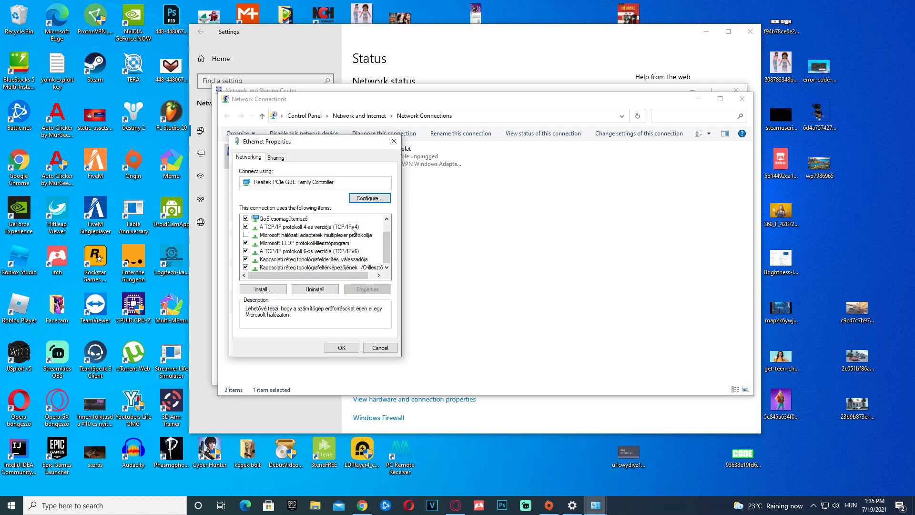
{"action": "left_click", "coordinate": [292, 226]}
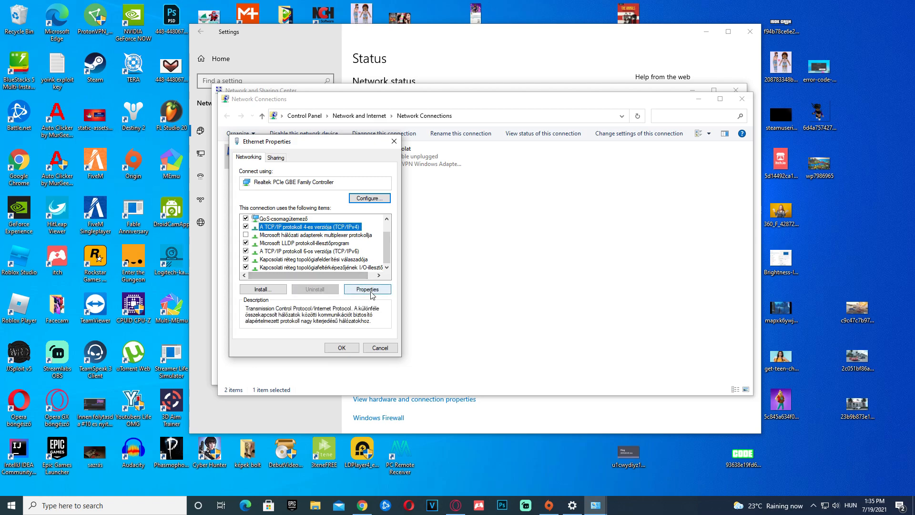
{"action": "left_click", "coordinate": [366, 289]}
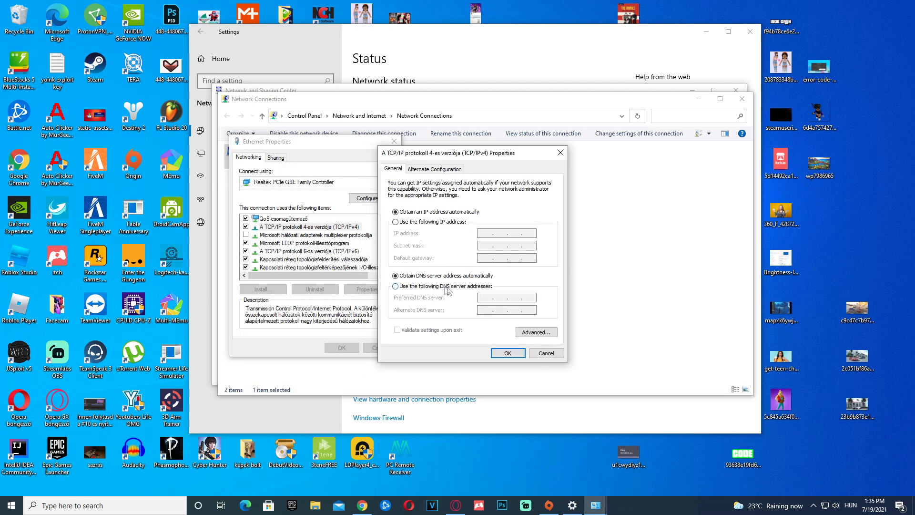
Step: Set manual DNS servers: preferred 1.1.1.1, alternate 1.0.0.1, and confirm with OK
{"action": "left_click", "coordinate": [395, 286]}
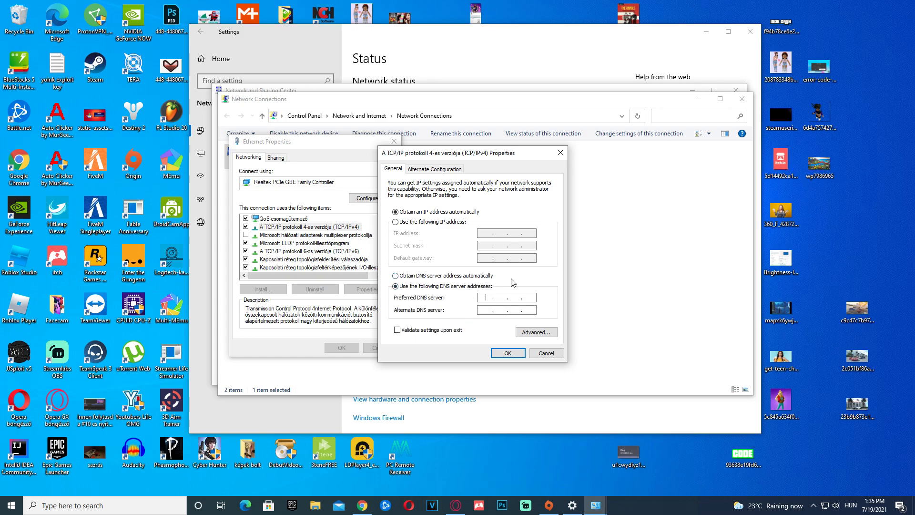
{"action": "type", "text": "1.1"}
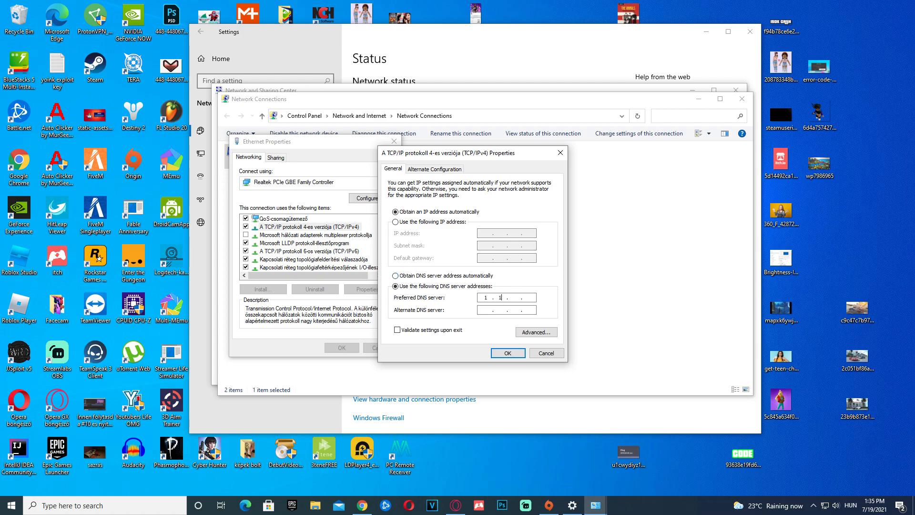
{"action": "type", "text": "1"}
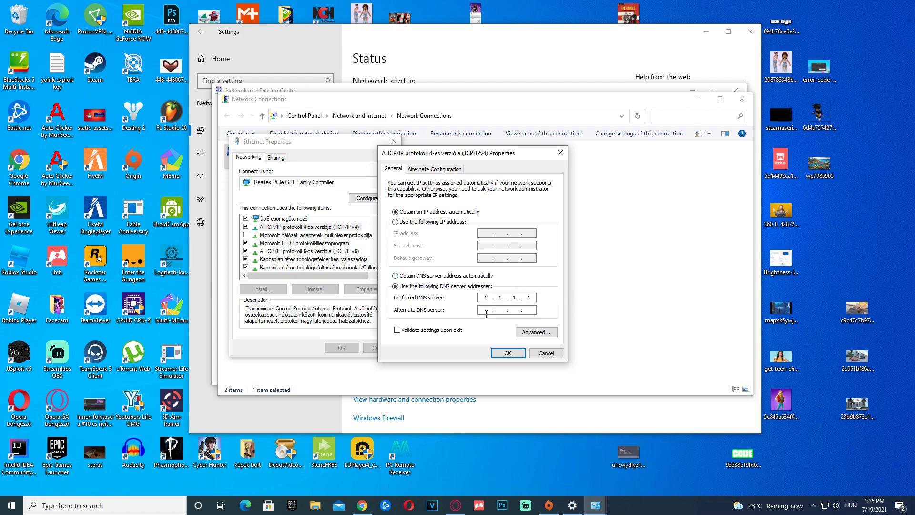
{"action": "type", "text": "1.0.0."}
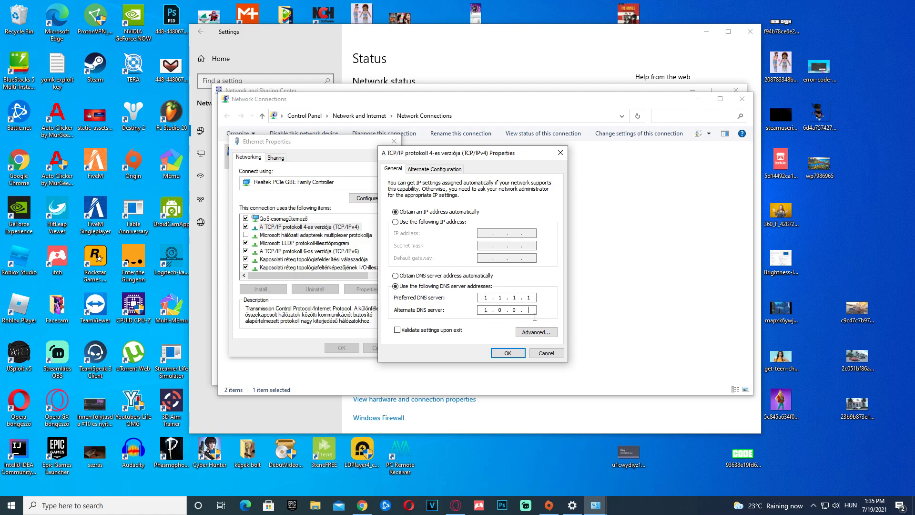
{"action": "left_click", "coordinate": [507, 352]}
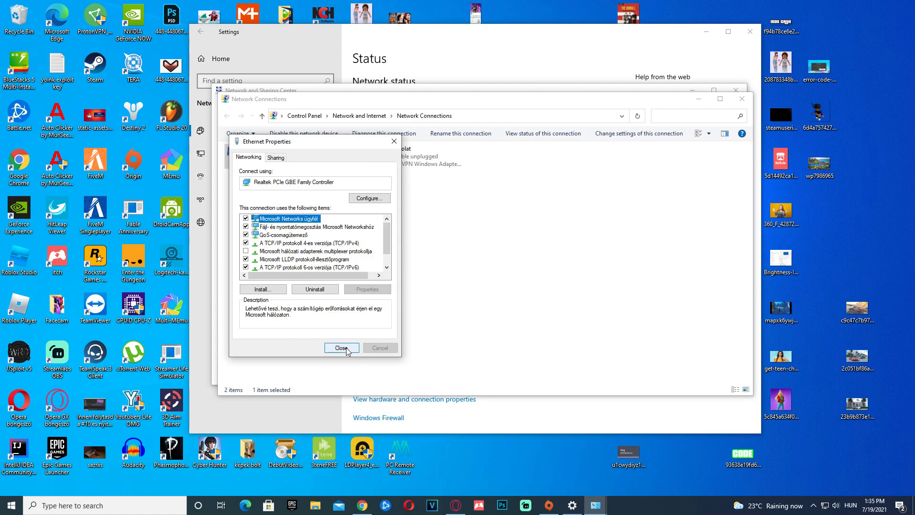
Step: Close Ethernet Properties and the Settings window to return to the desktop
{"action": "left_click", "coordinate": [341, 348]}
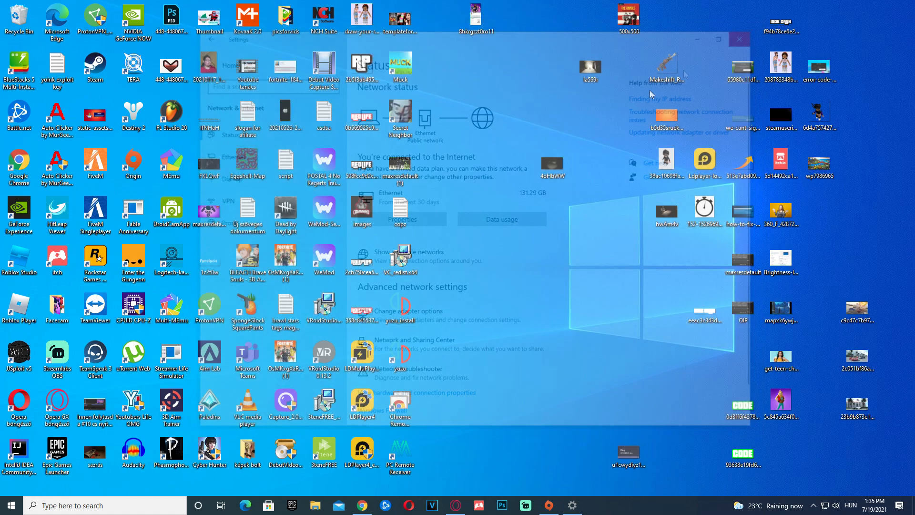
{"action": "left_click", "coordinate": [739, 40]}
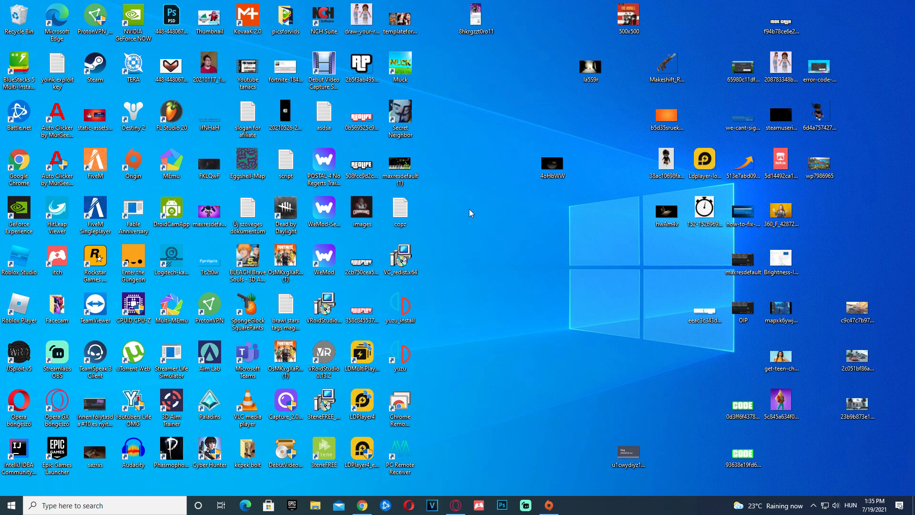